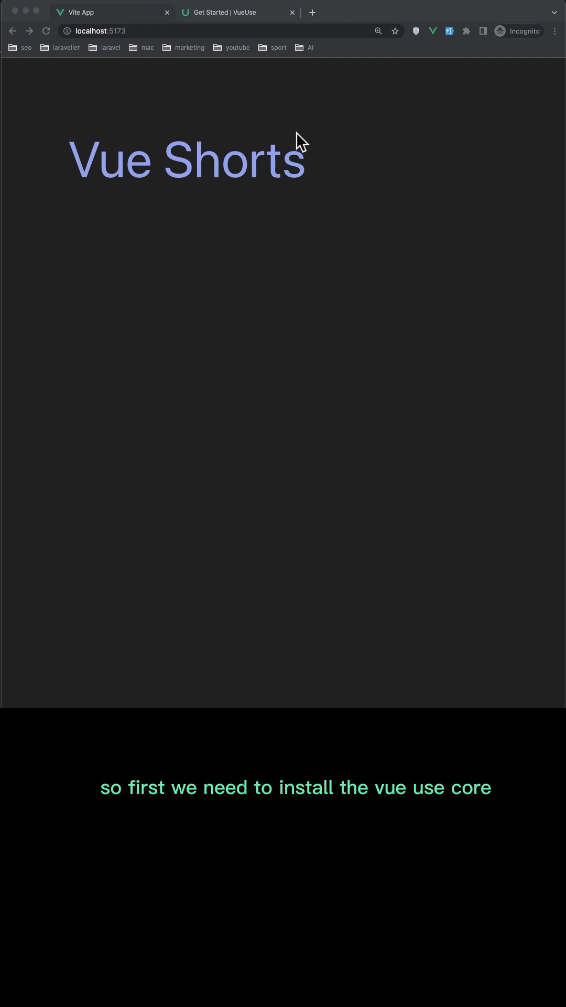
left_click(237, 12)
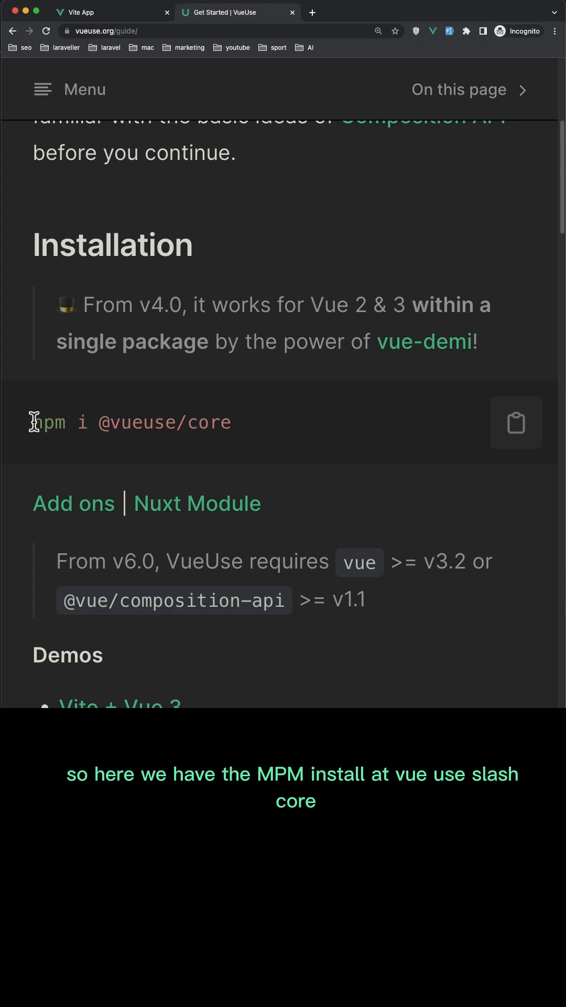
double_click(129, 423)
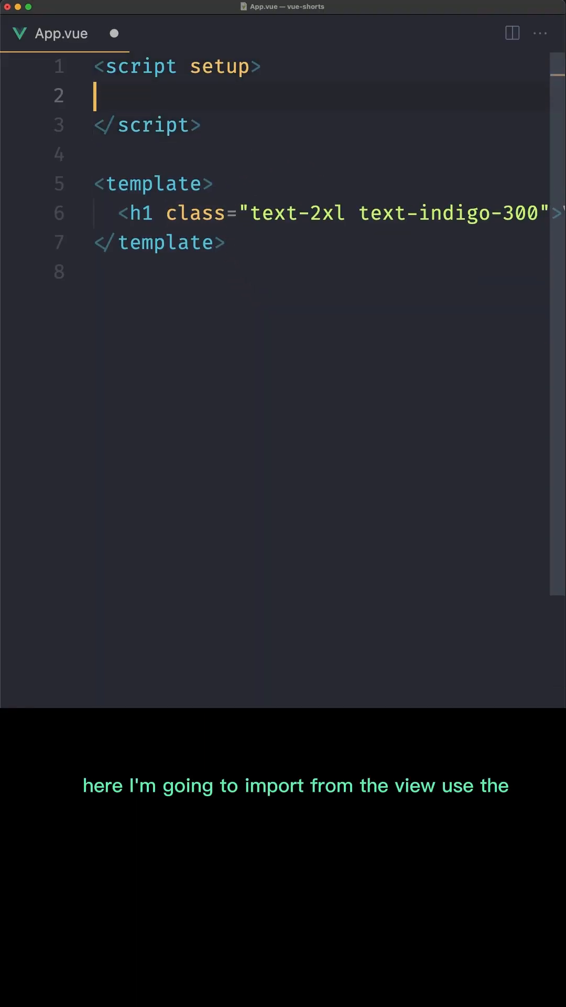
type("import")
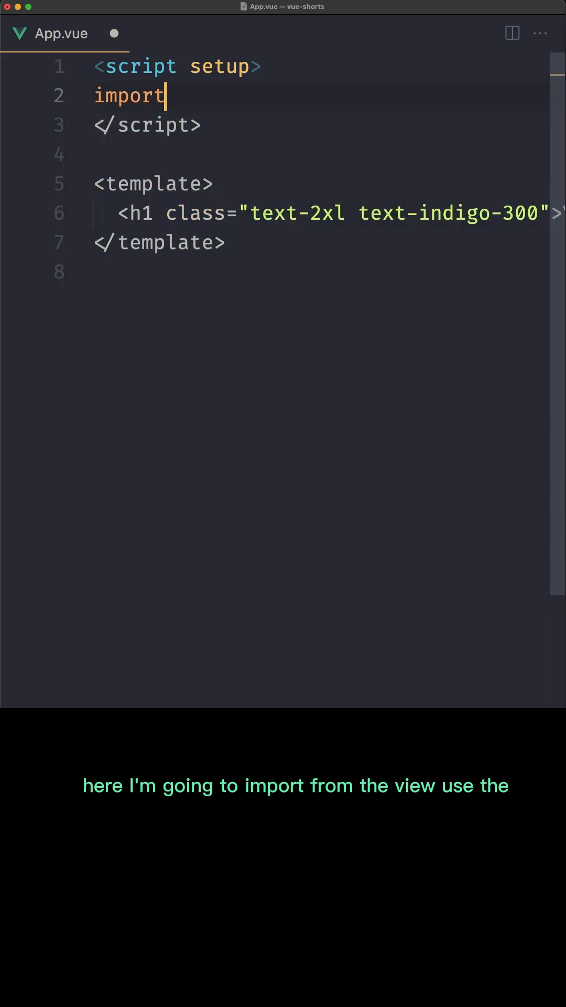
type("{}")
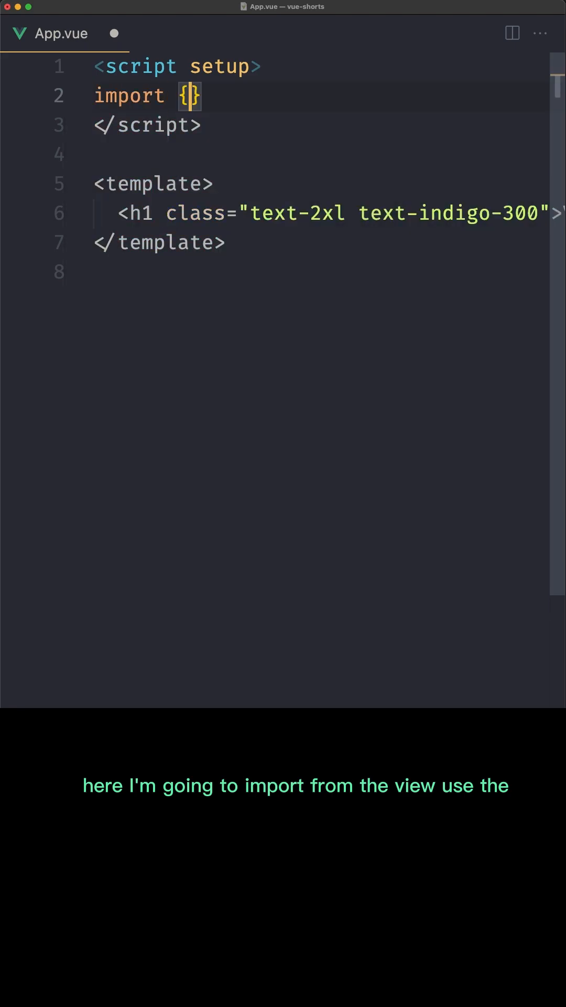
type("useInterval")
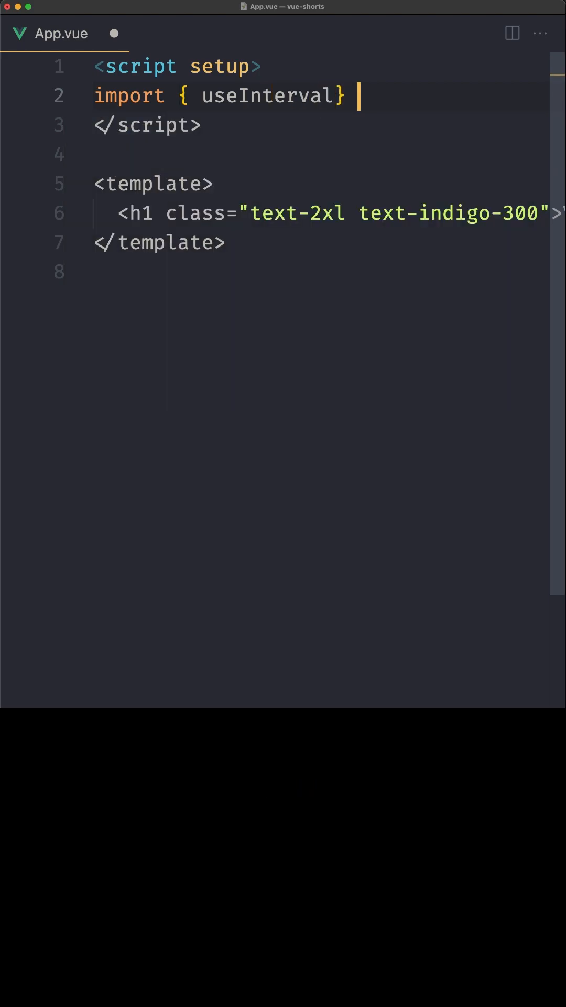
type("from")
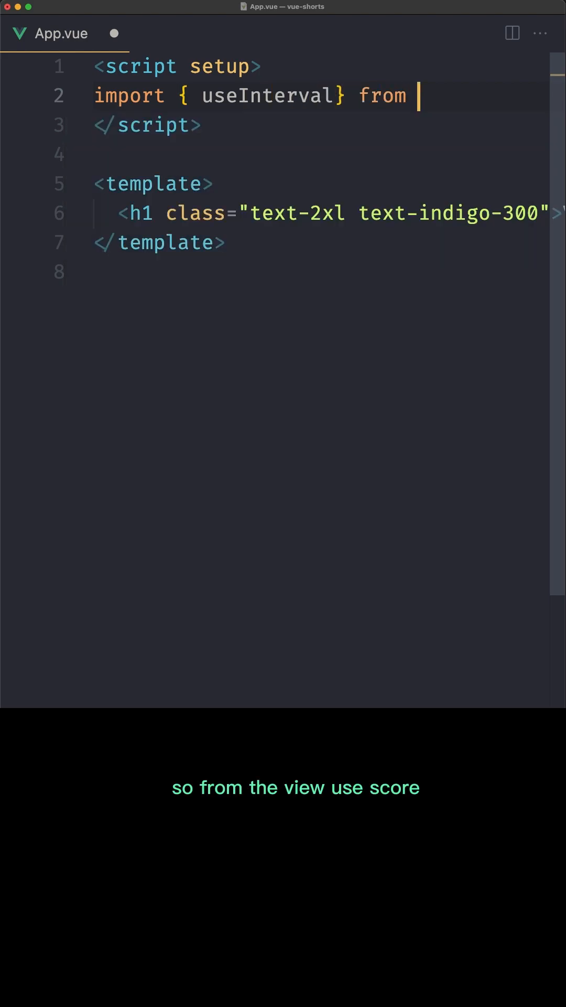
type("'@vueuse/cor")
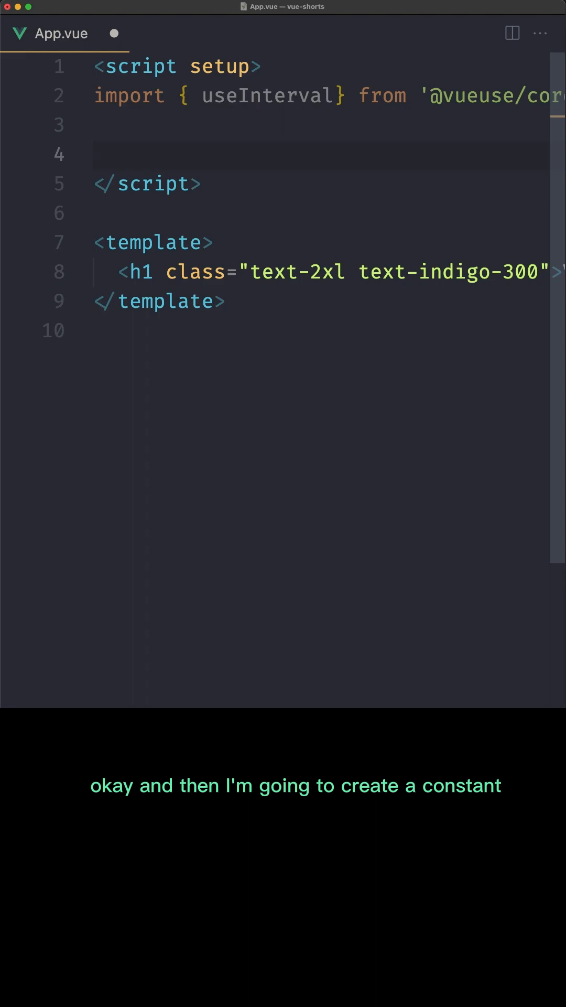
Step: Add const counter = useInterval(); below the import
type("const c")
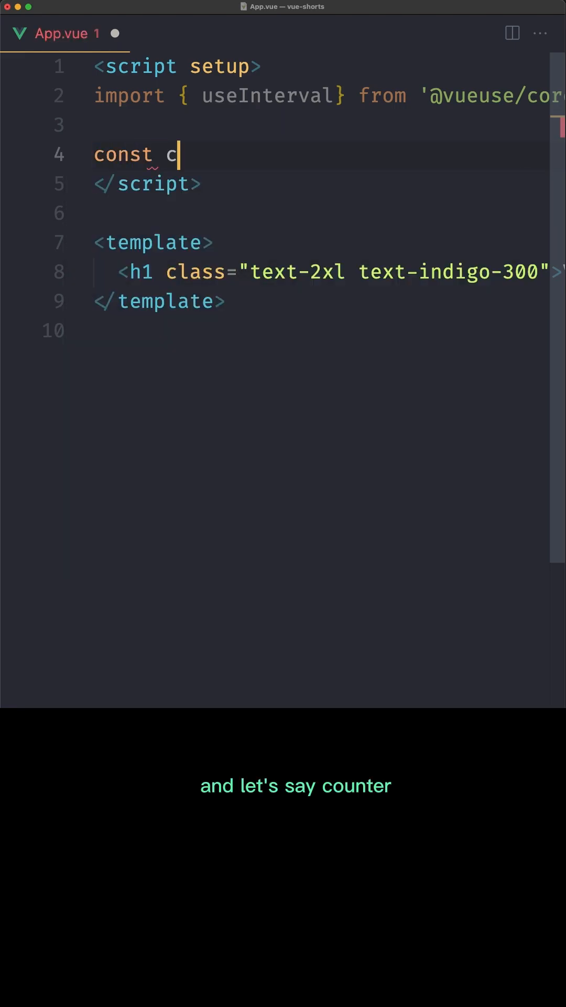
type("ounter")
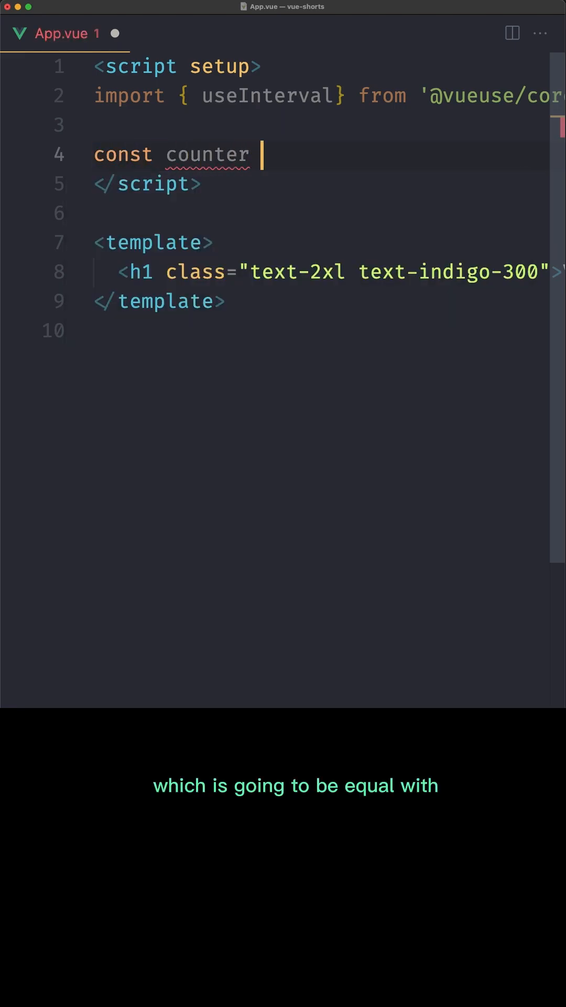
type("=")
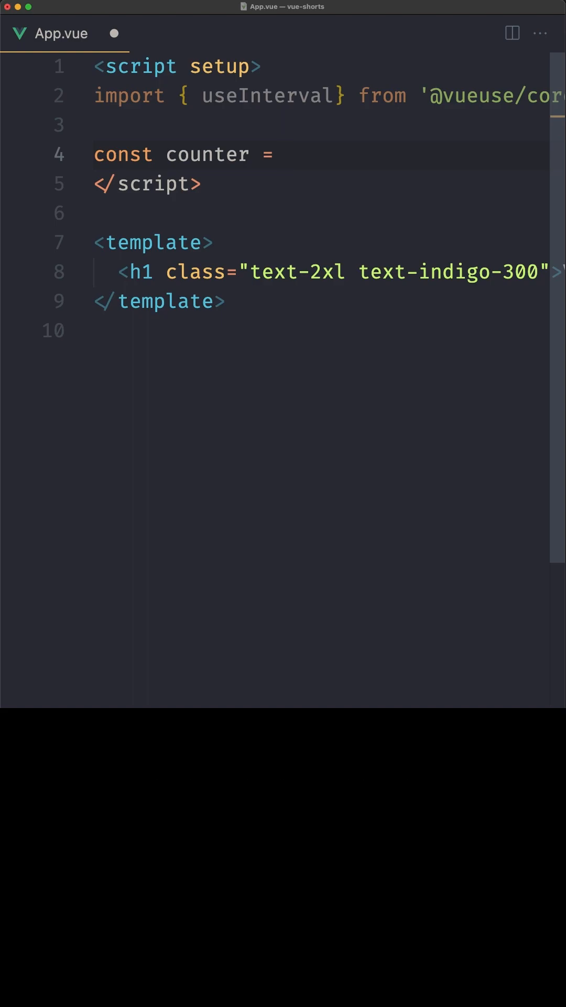
type("useInterval(")
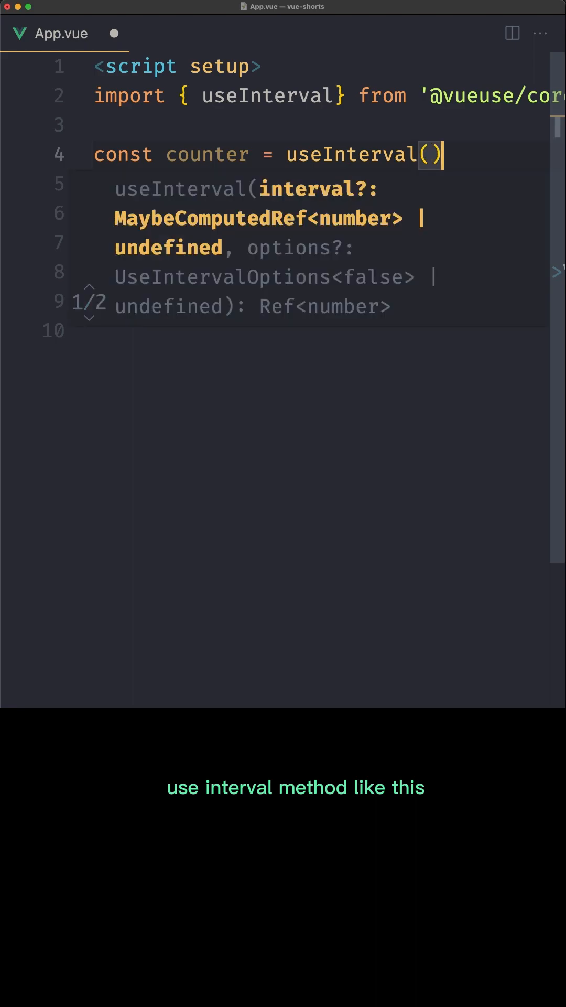
type(";")
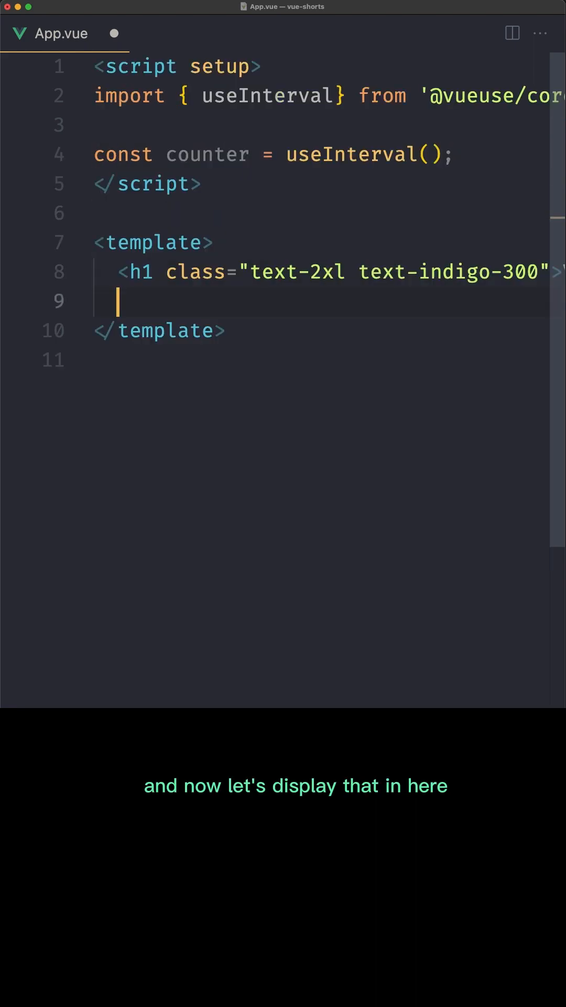
Step: Add a <section> containing {{ counter }} below the h1 in the template
type("<section>")
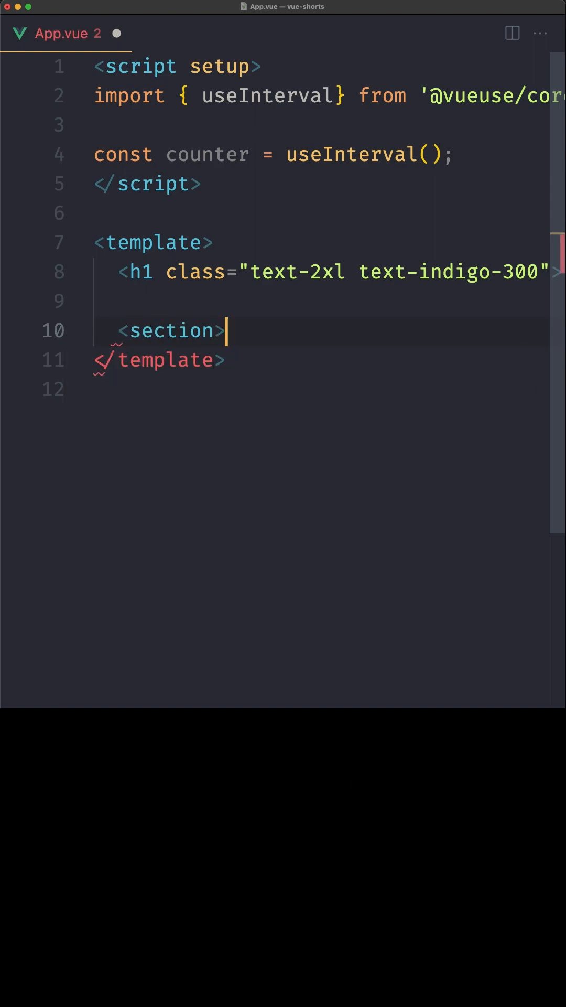
type("{{ }}")
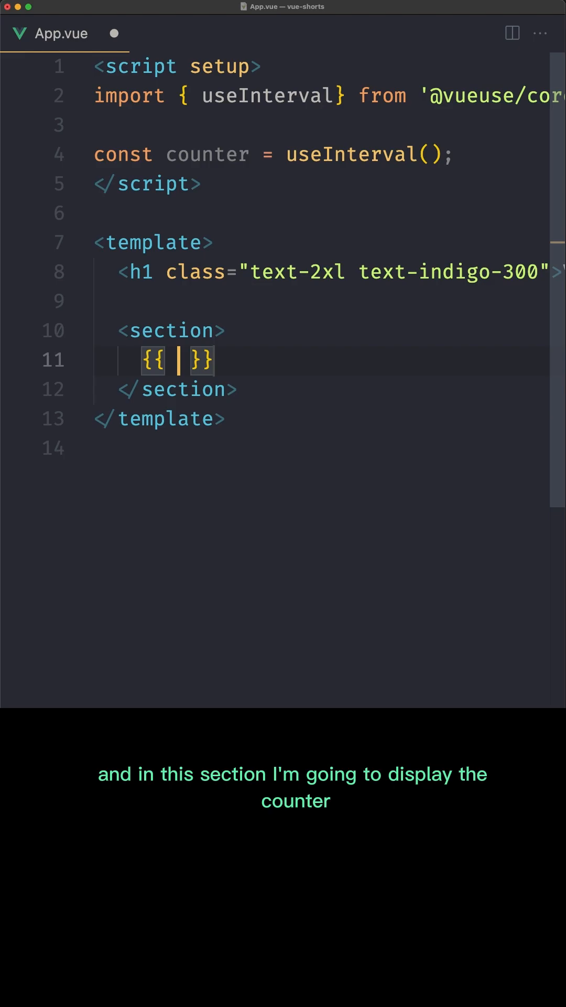
type("counter")
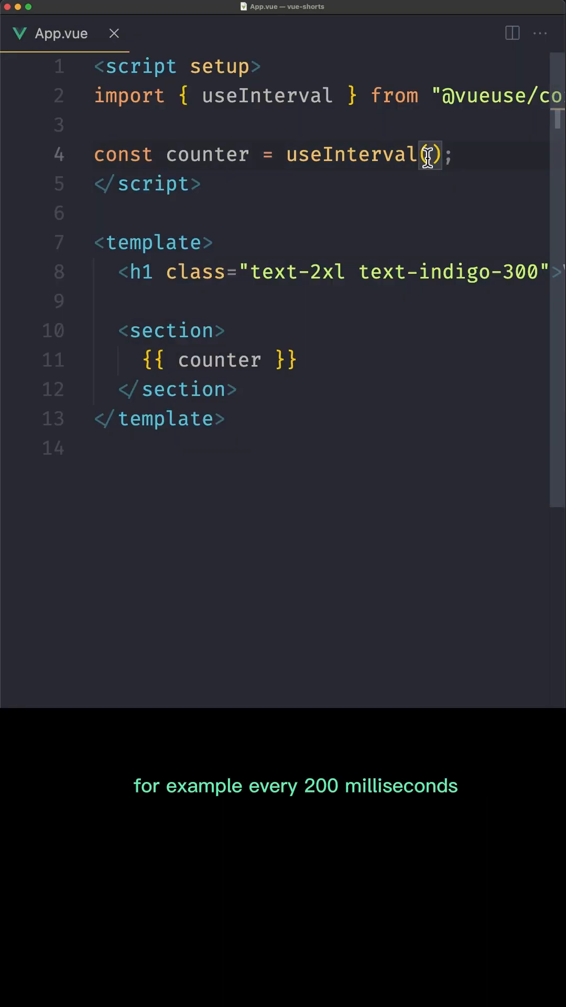
Step: Pass 200 to useInterval(), then change the interval to 1000
type("200")
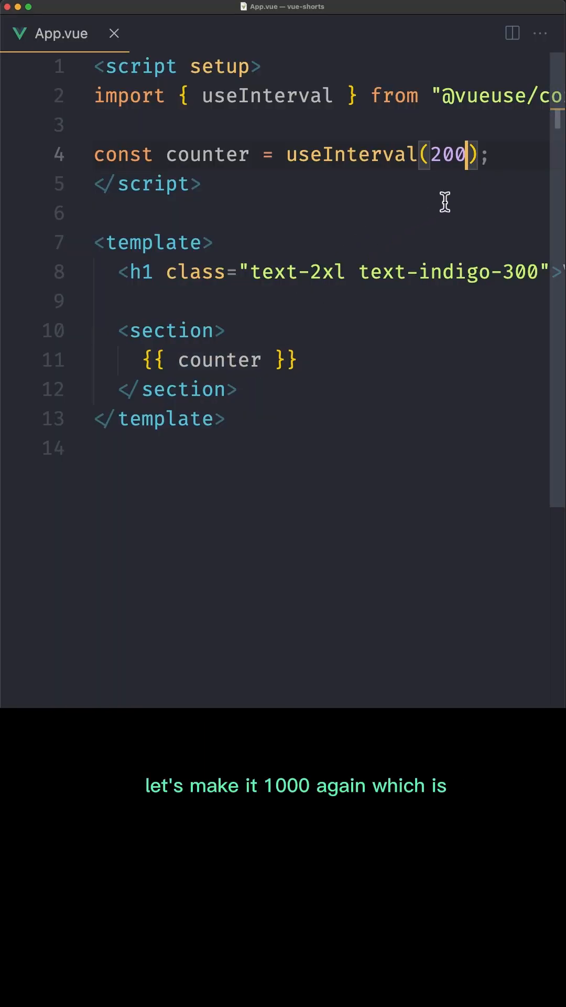
type("100")
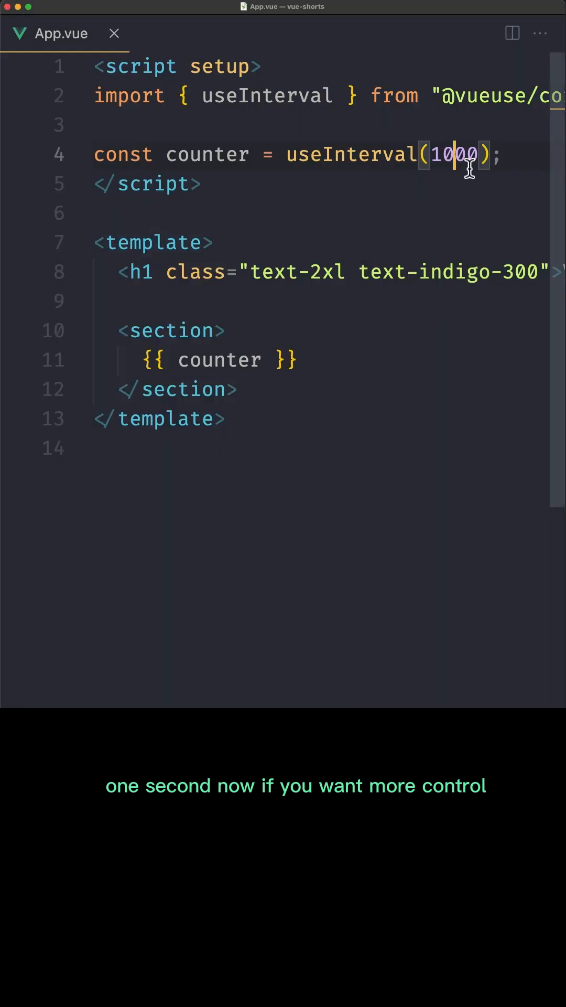
Step: Add a { controls: true } option to the useInterval call
type(",")
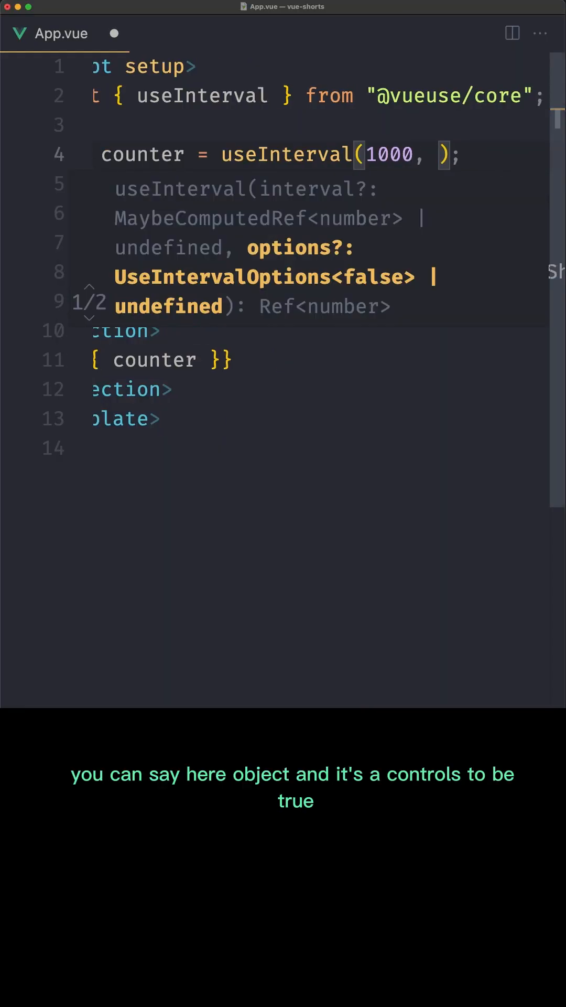
type("{ }")
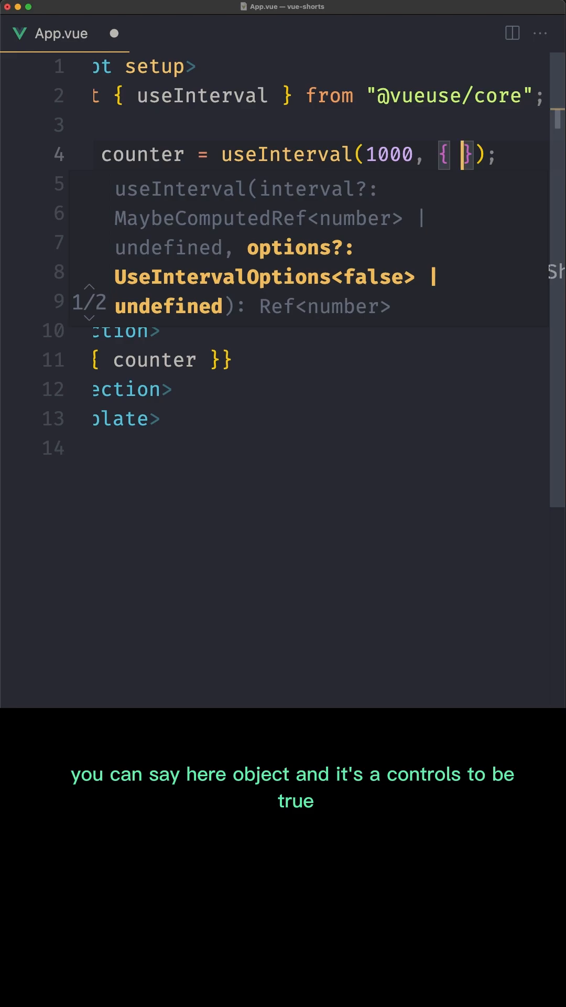
type("controls")
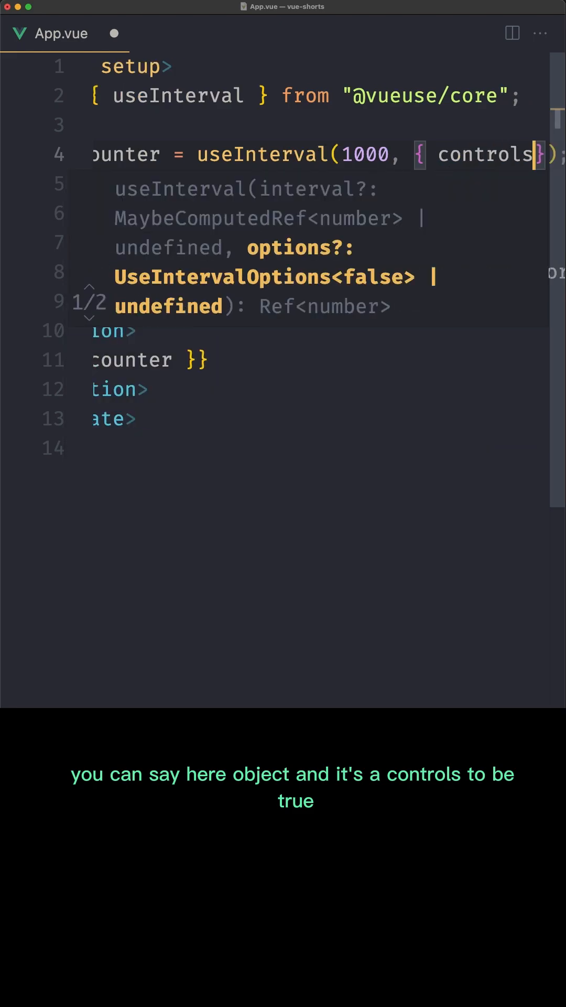
type(": true")
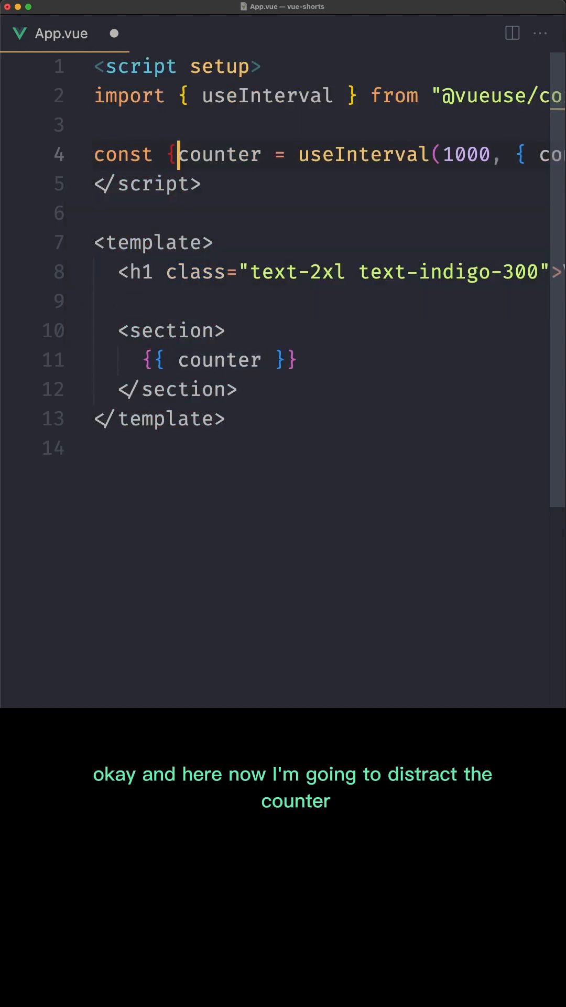
Step: Destructure counter, reset, pause and resume from useInterval's result
double_click(218, 154)
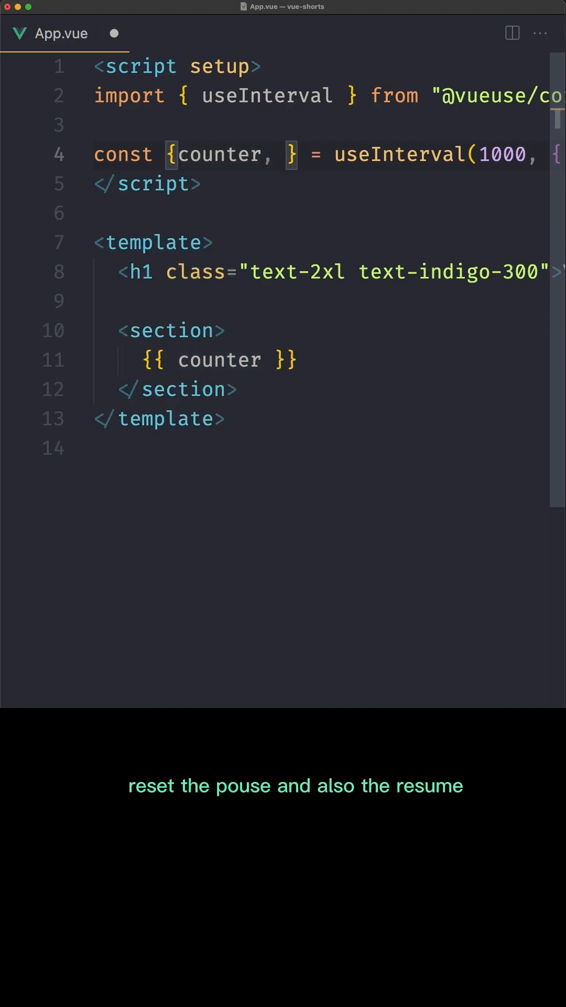
type("reset,")
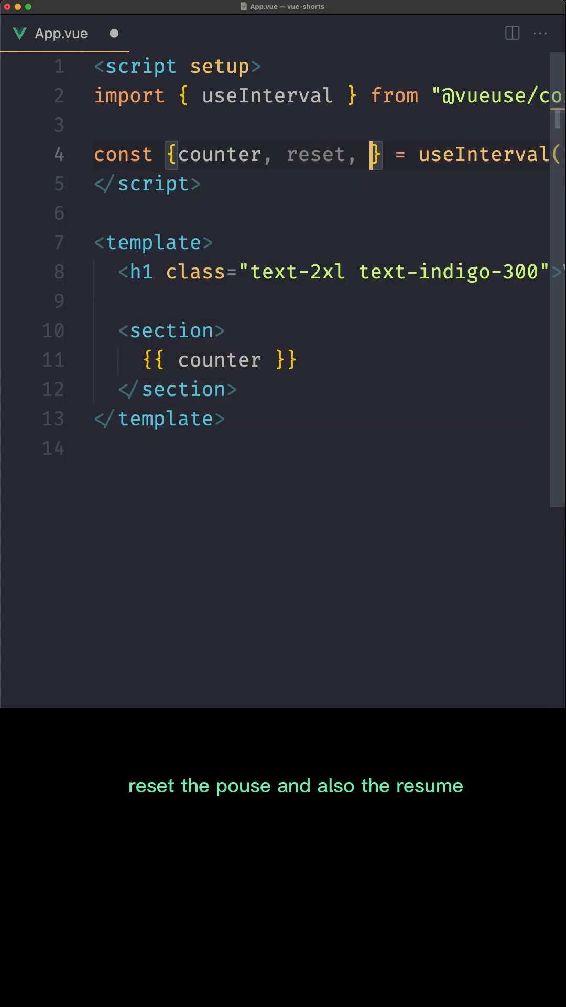
type("pause")
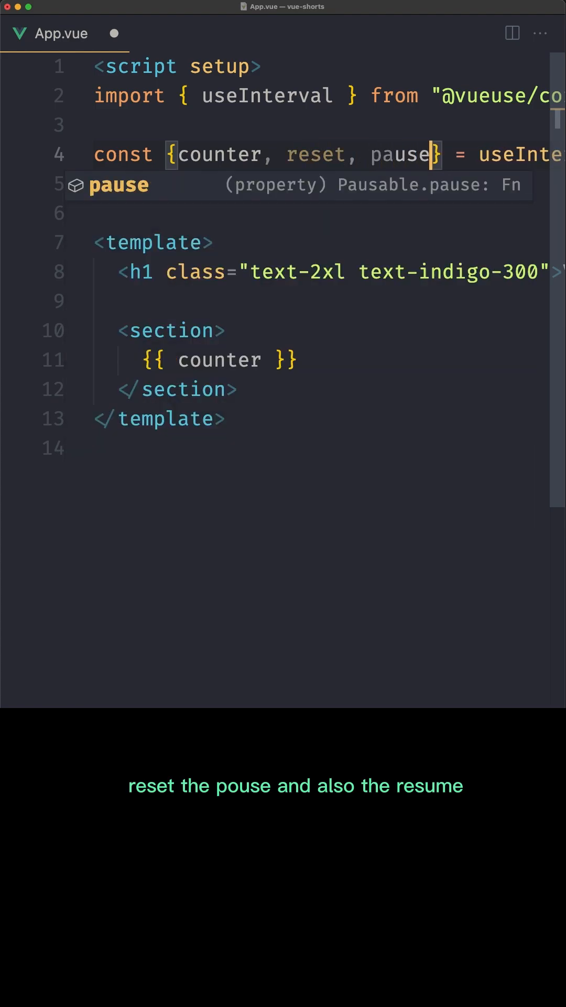
type(", resume")
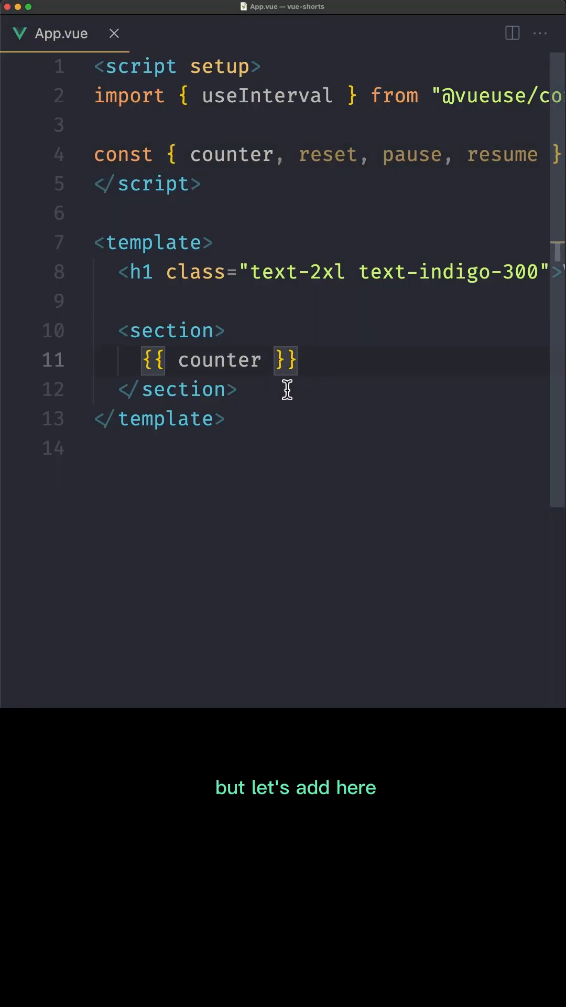
Step: Add a div under the counter with a button of class "px-2 py-1"
type("<div>")
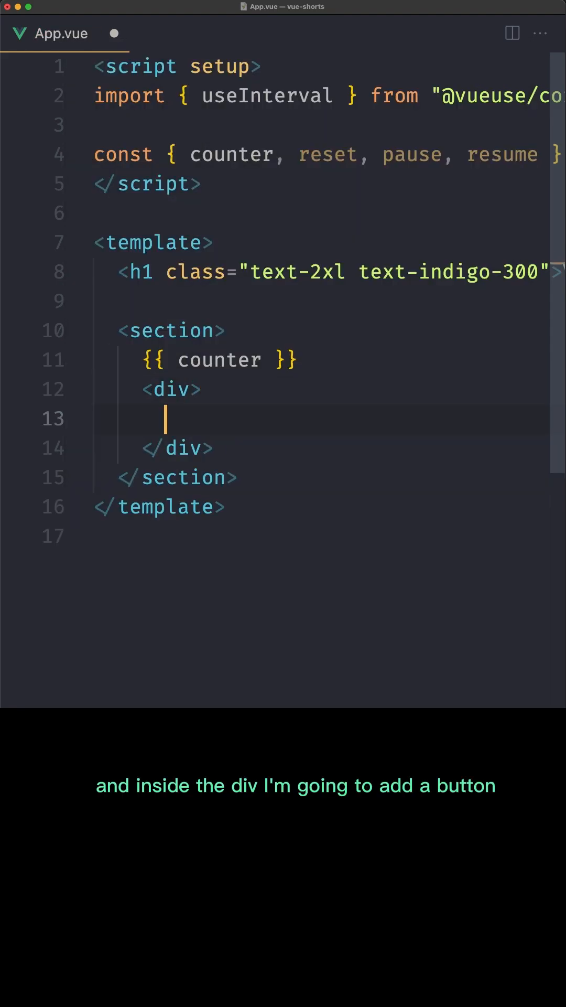
type("<")
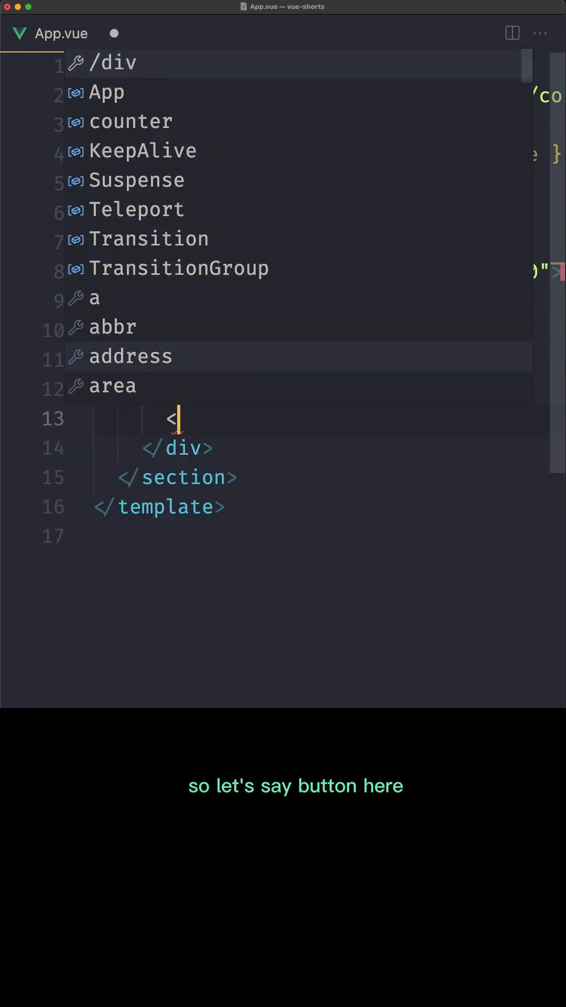
type("button")
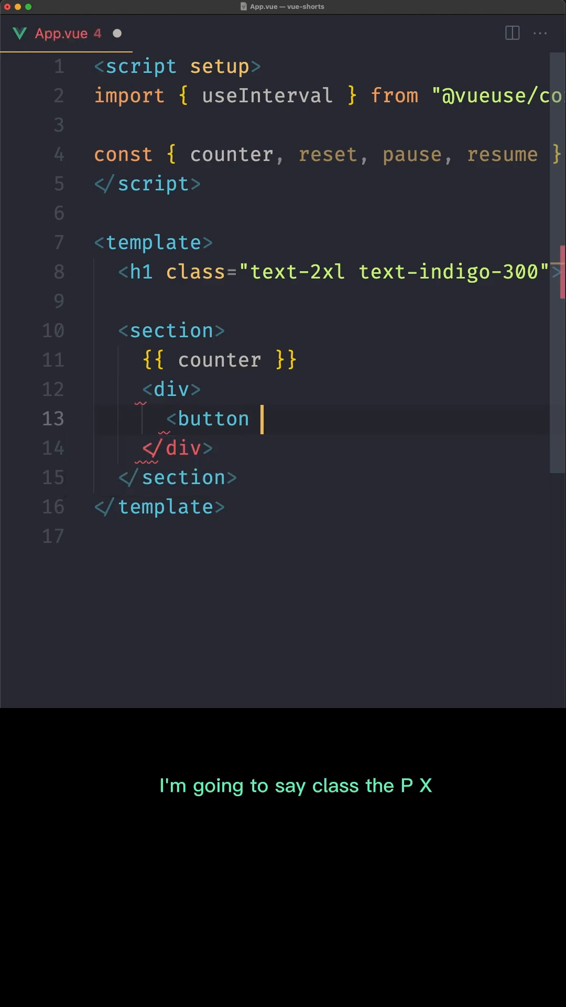
type("class=\"\"")
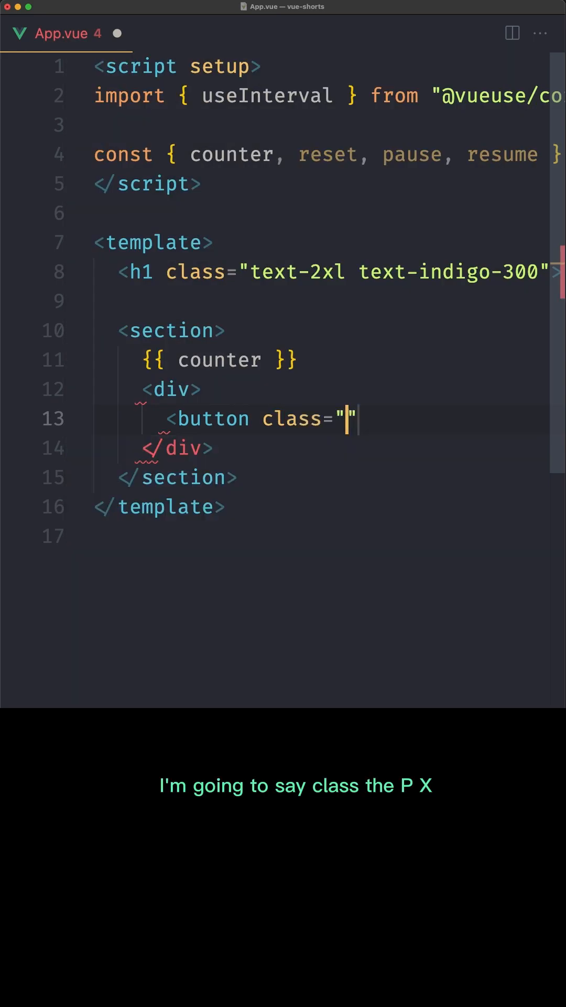
type("px-")
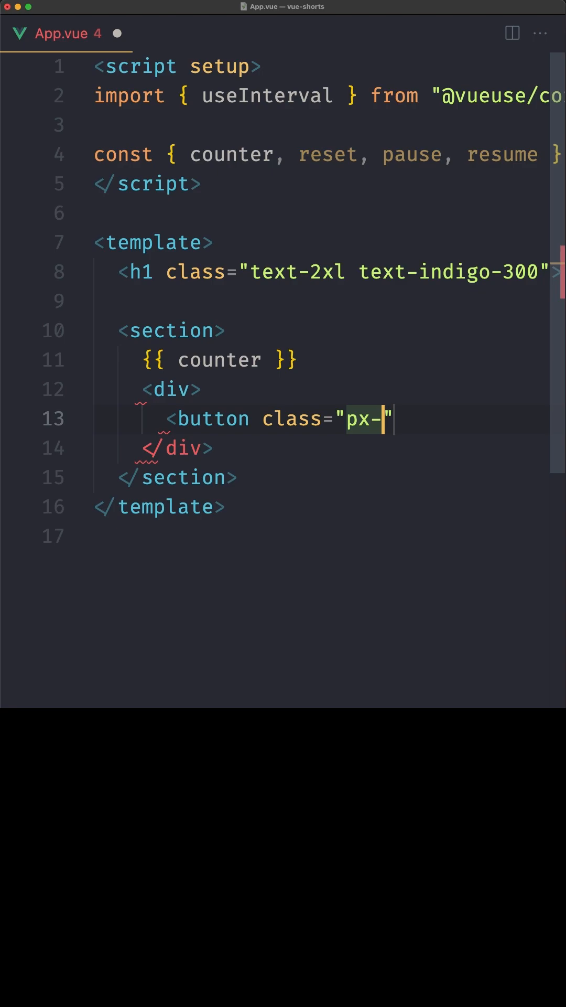
type("2")
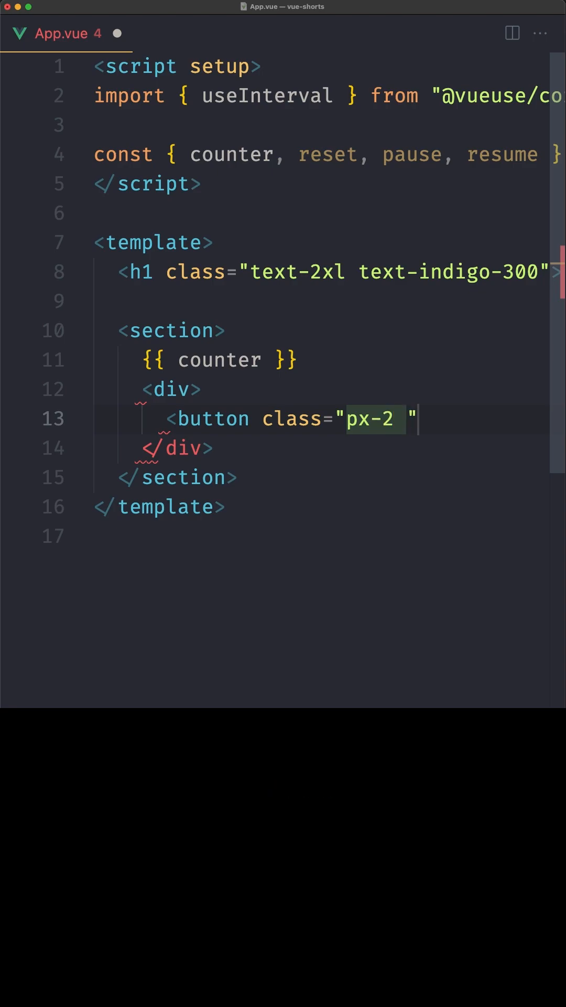
type("p")
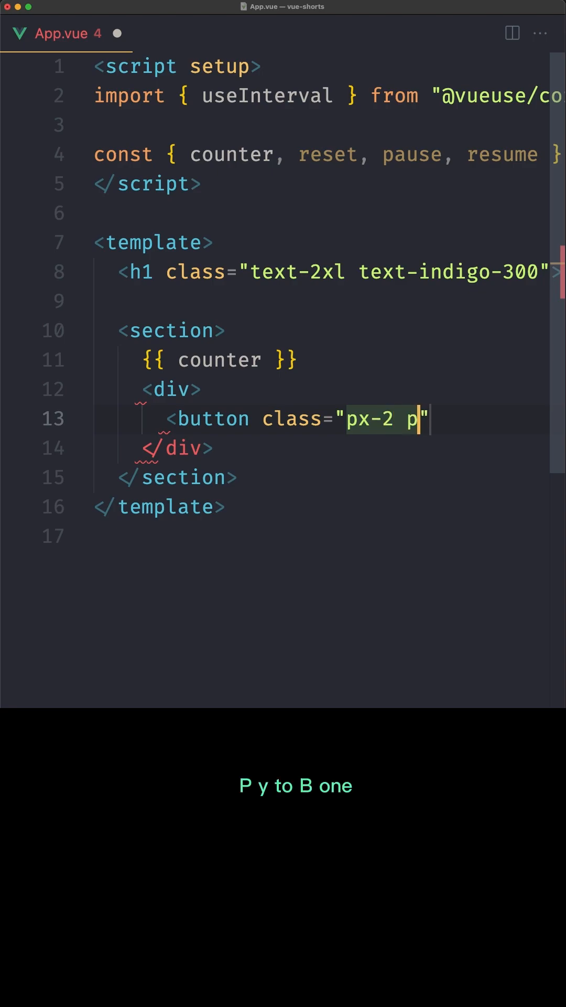
type("y-1")
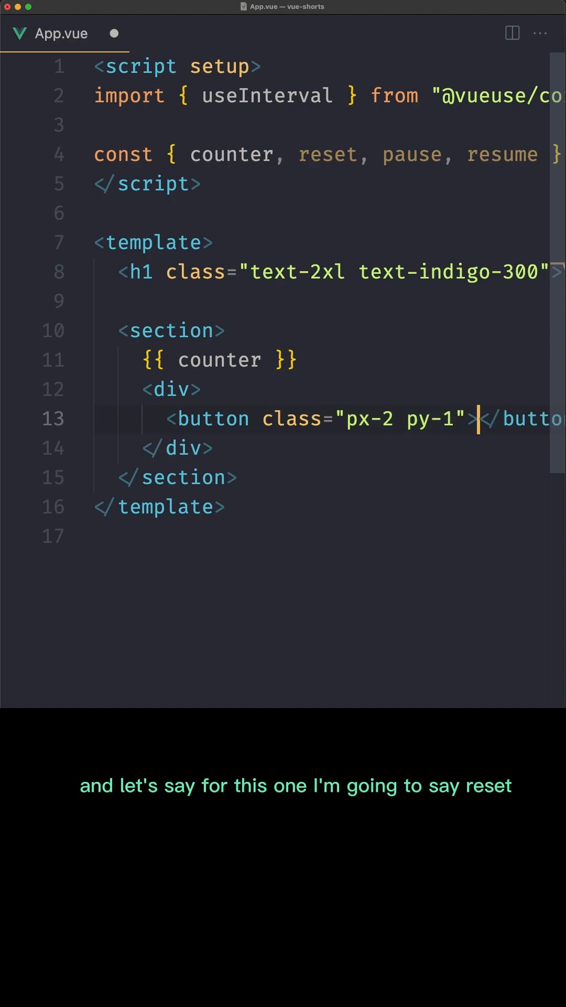
Step: Label the three duplicated buttons Reset, Pause and Resume
type("R")
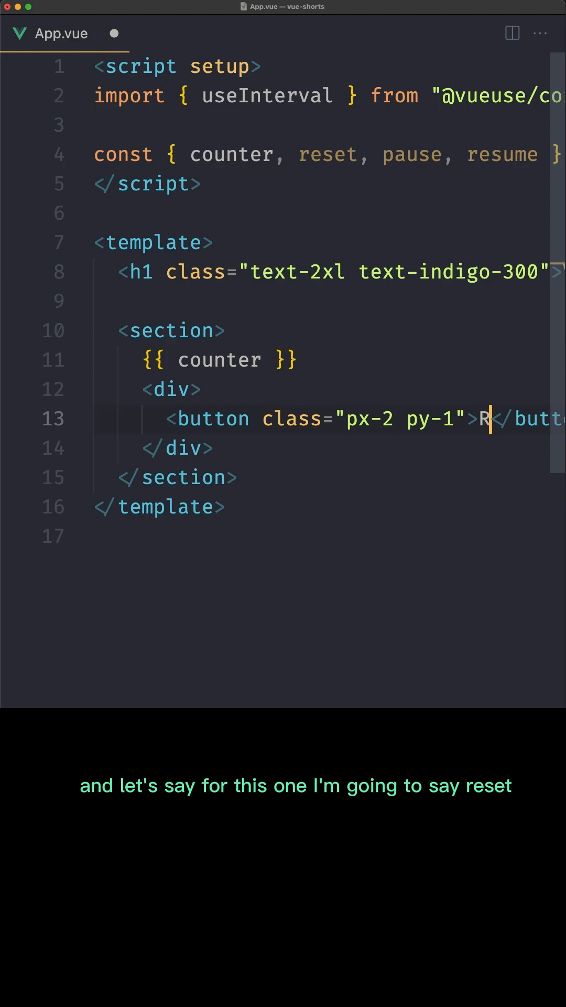
type("eset")
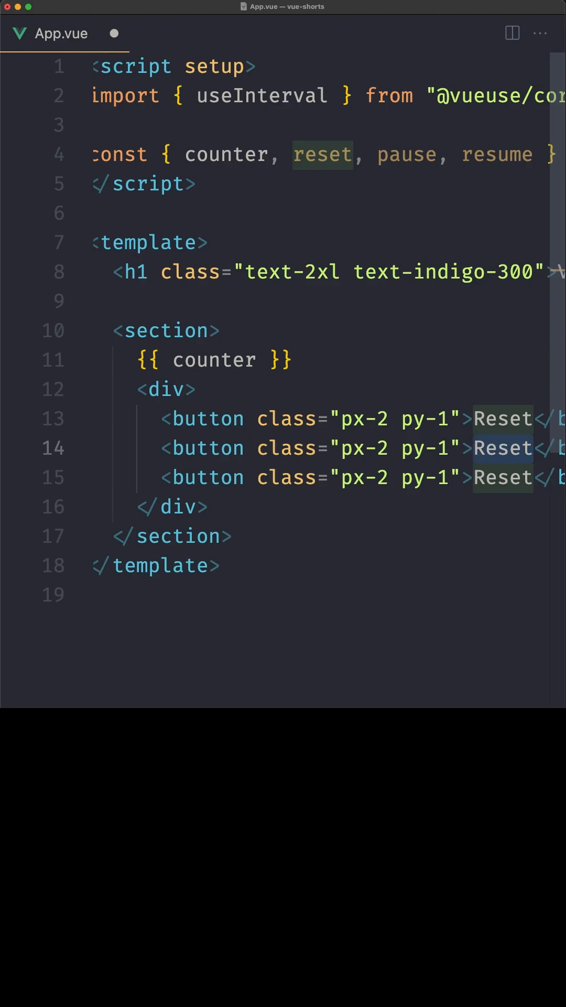
type("Pau")
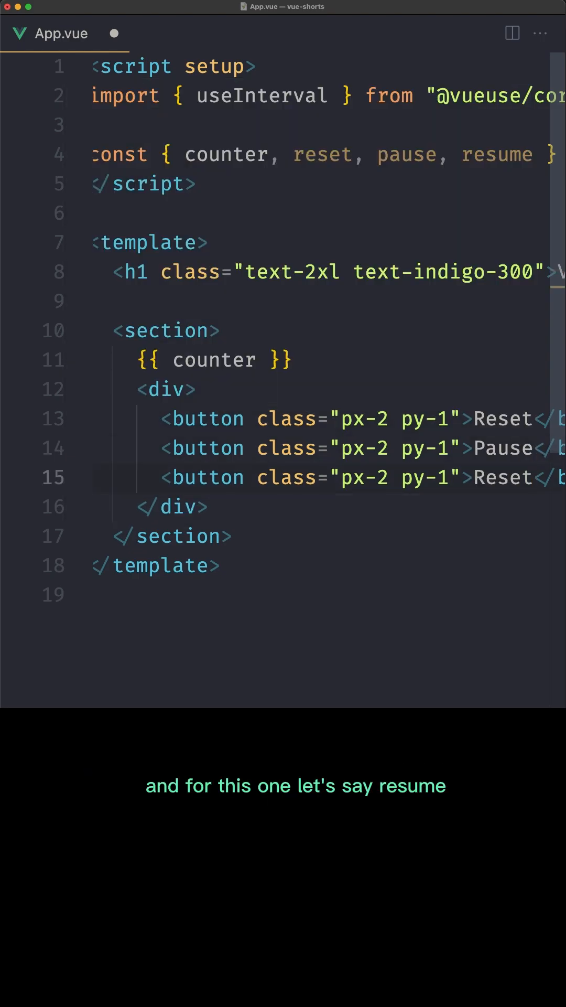
double_click(503, 477)
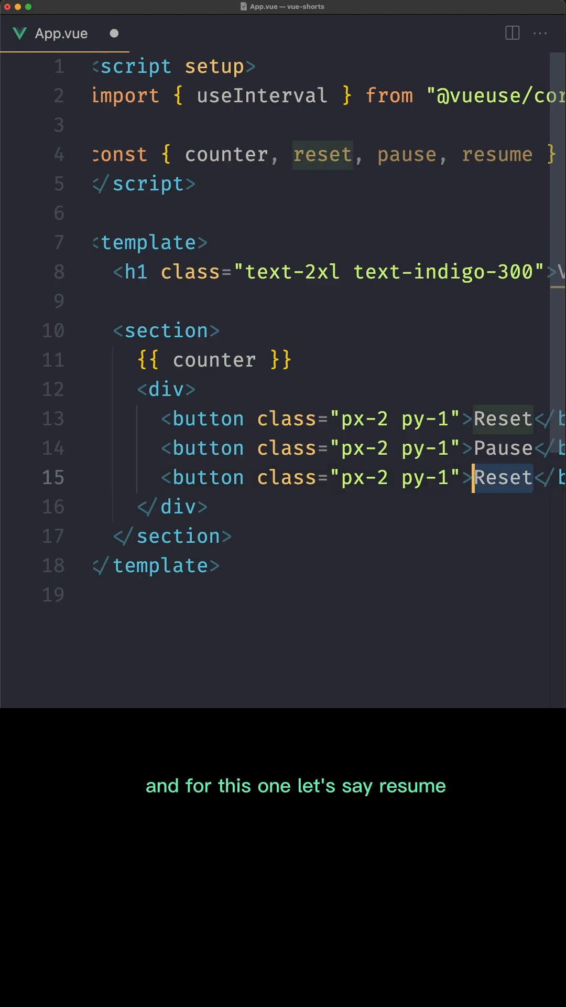
type("resume")
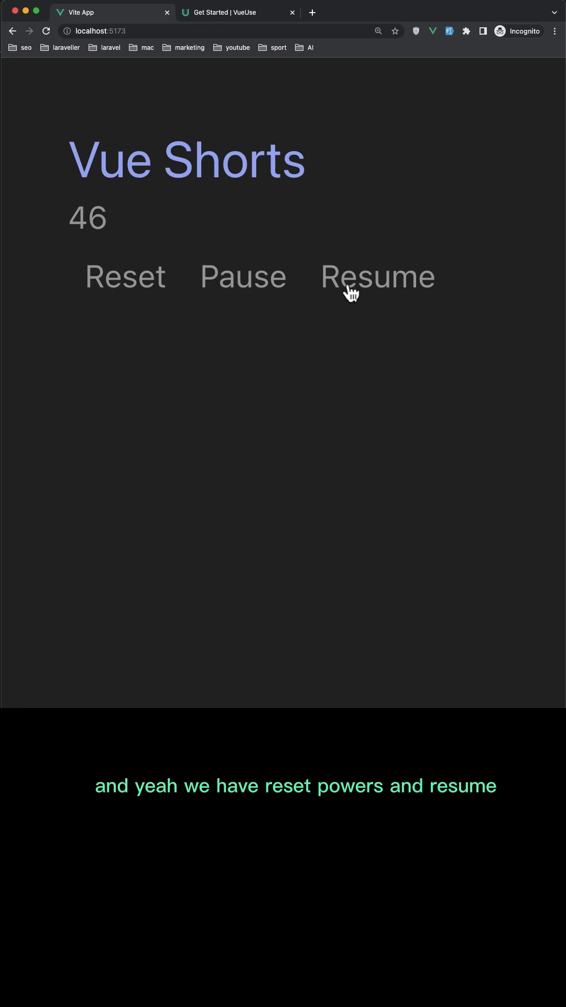
mouse_move(91, 258)
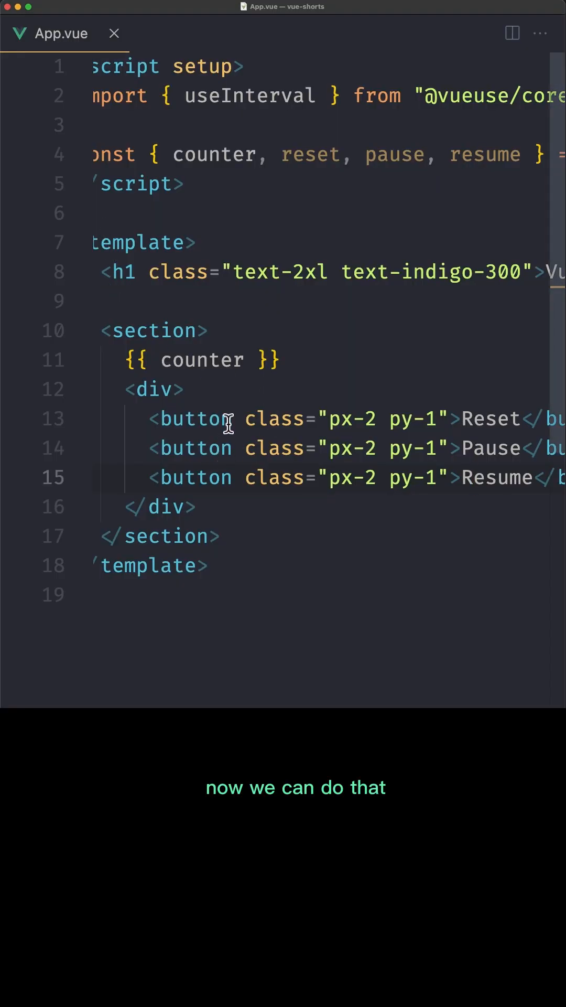
type("@")
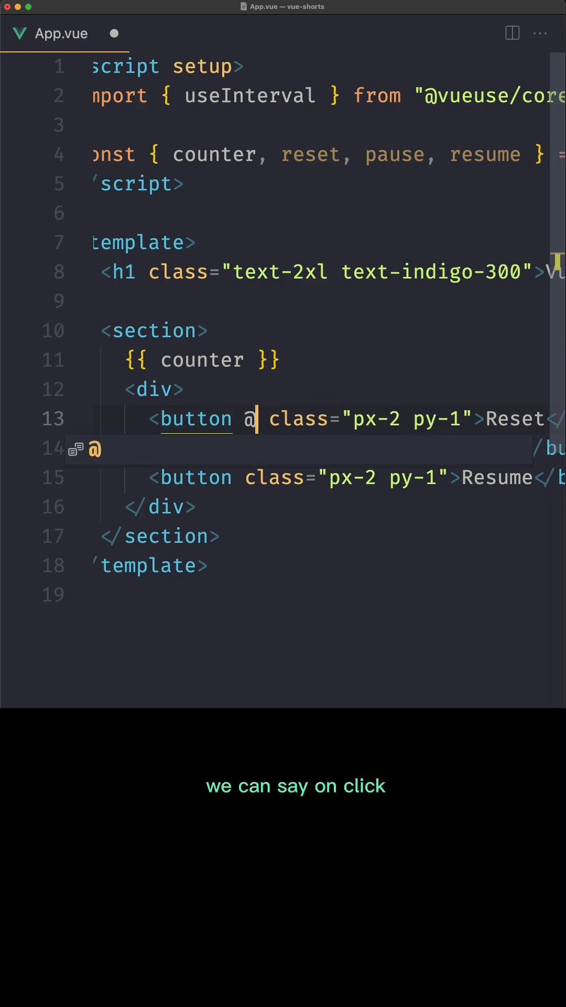
type("cl")
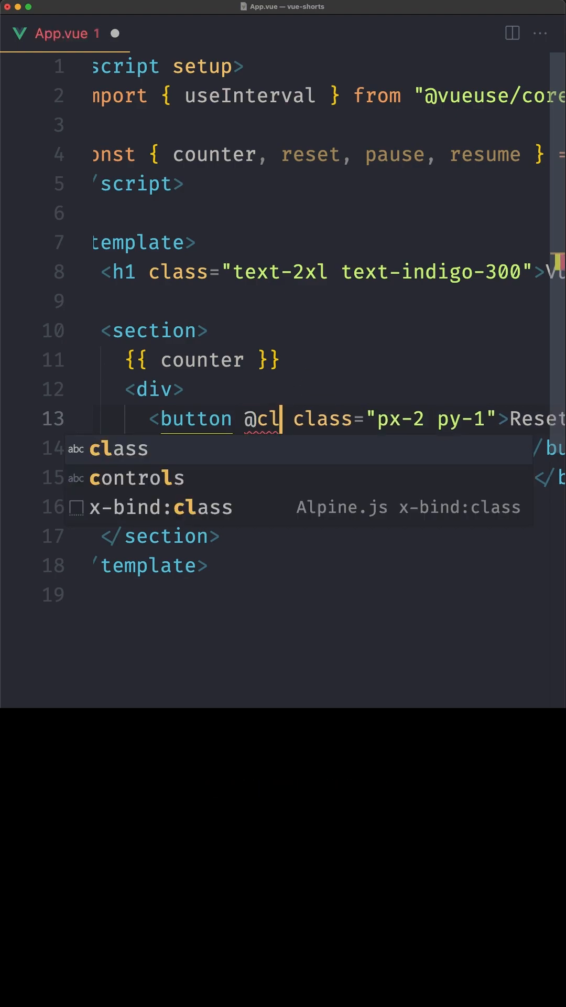
type("ick=\"")
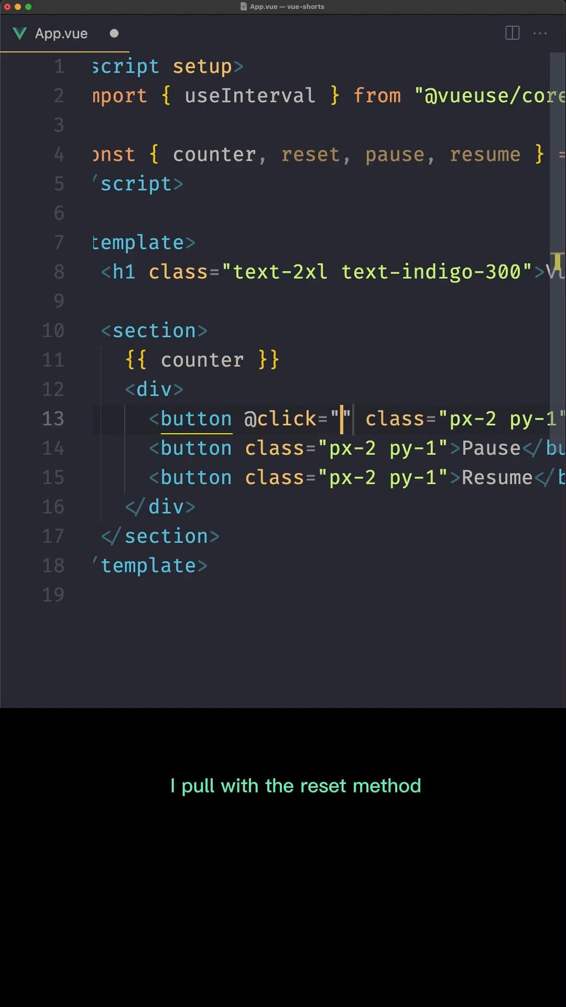
type("reset()")
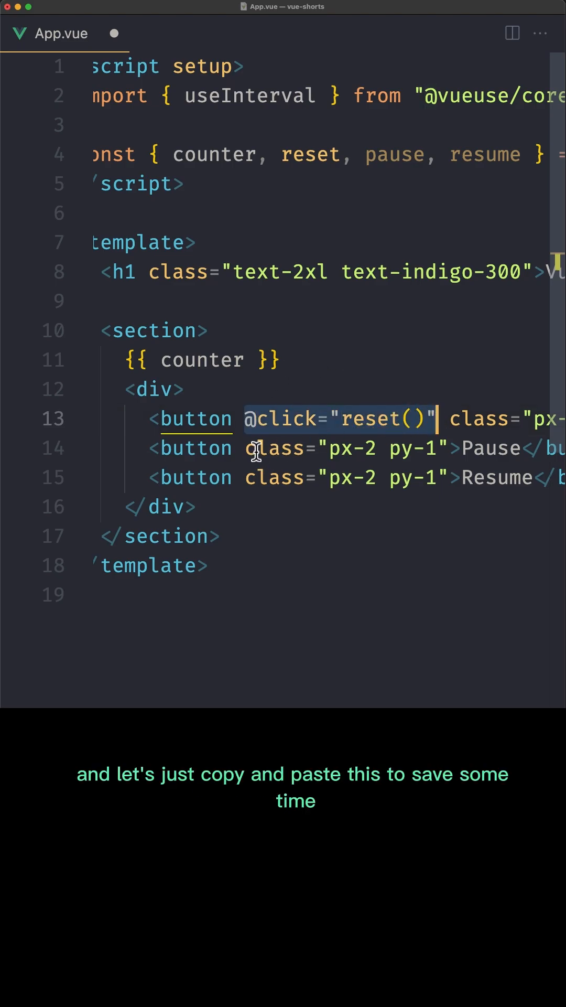
type("@click=\"reset()\"")
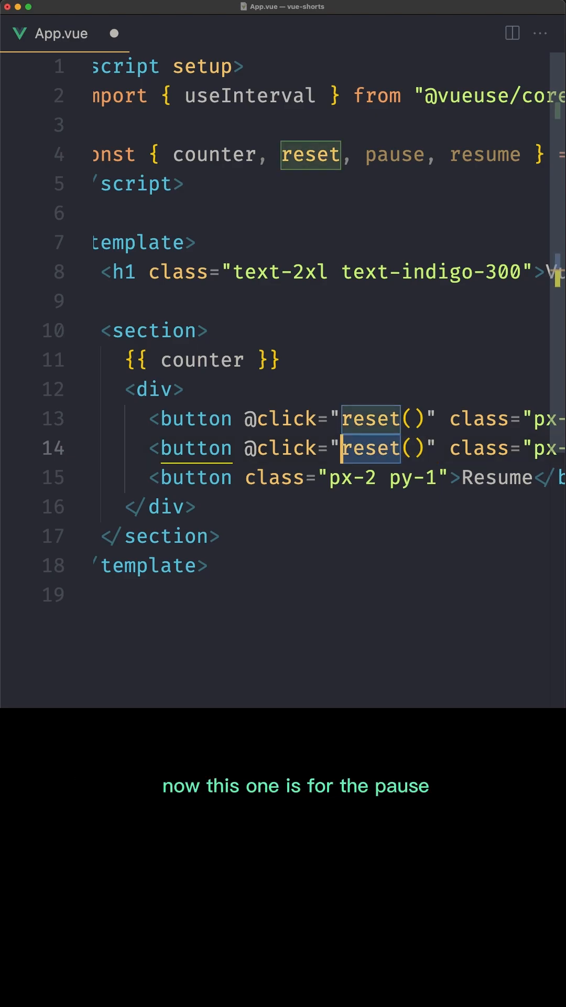
type("pause")
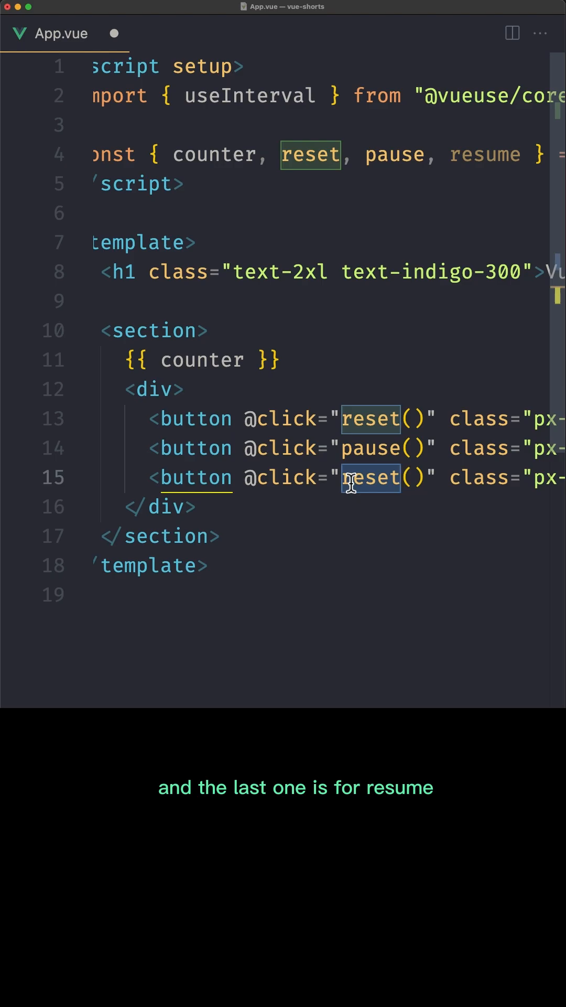
type("resu")
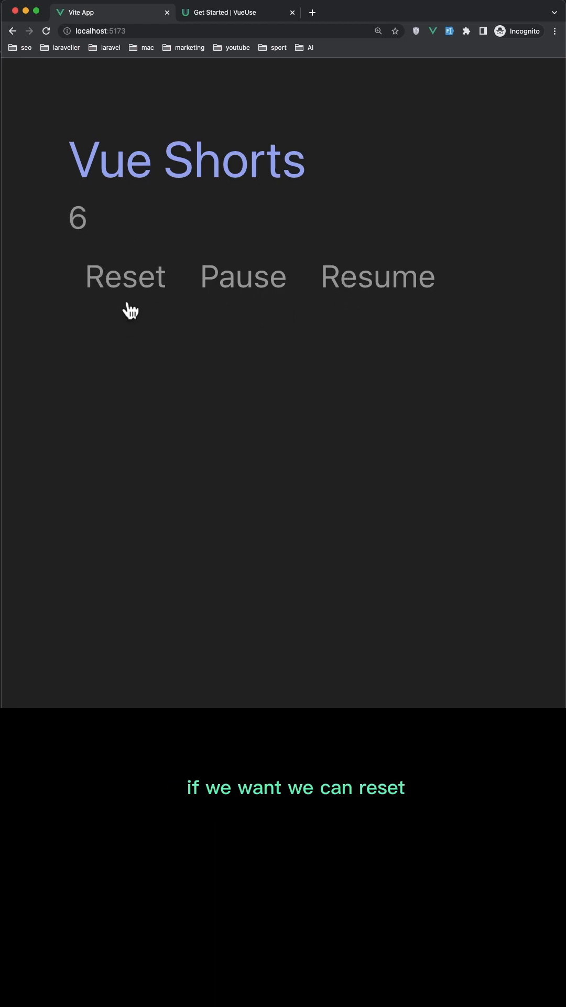
Step: Click Reset on the localhost Vue Shorts page so the counter returns from 6 to 0
left_click(125, 277)
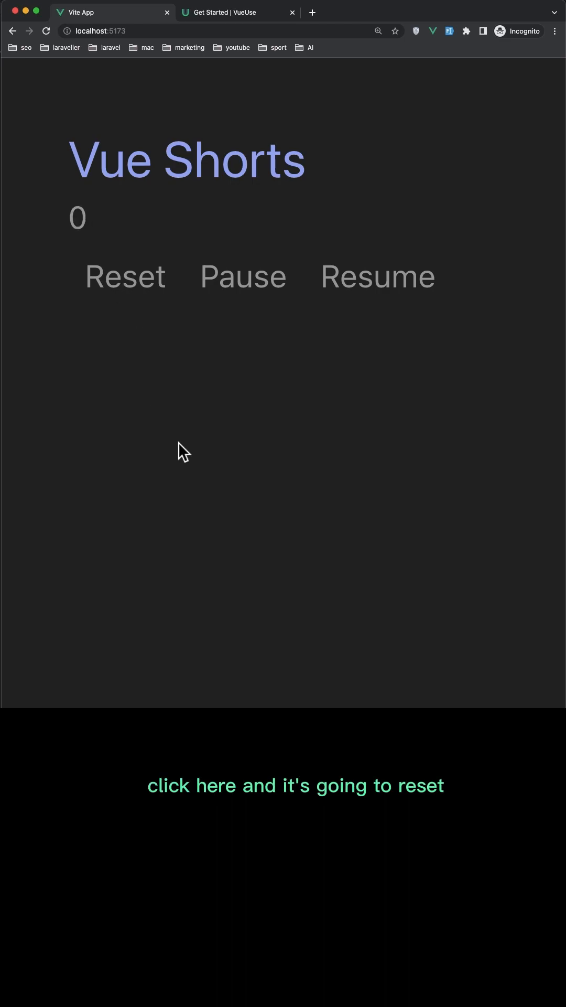